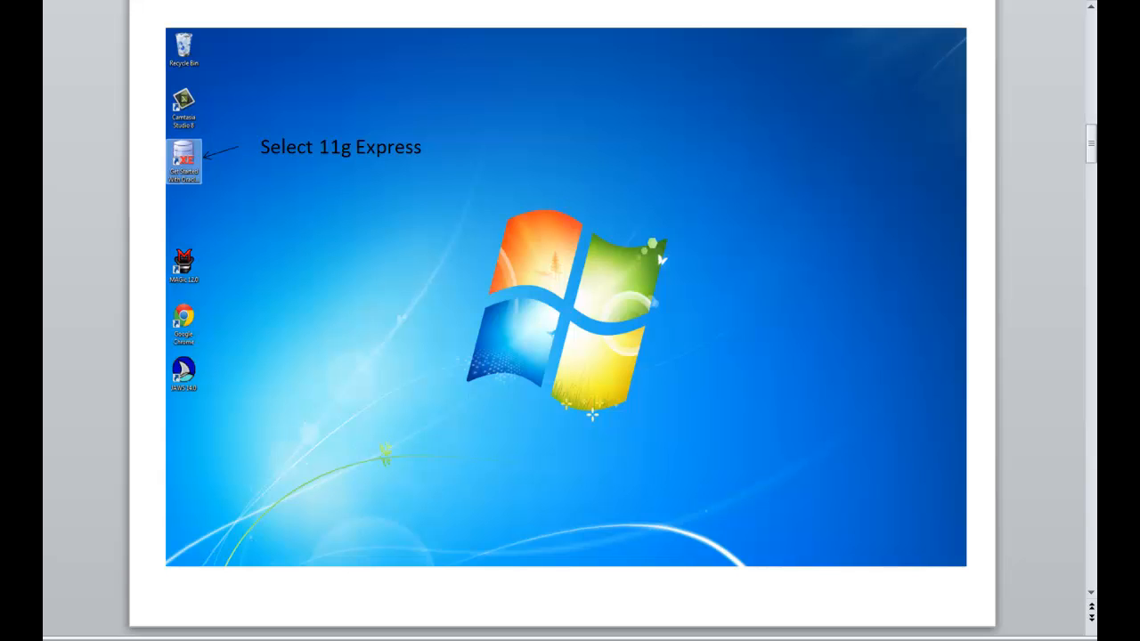
Step: Advance the guide to the Oracle Database XE home screen page captioned 'Select Application Express'
double_click(183, 159)
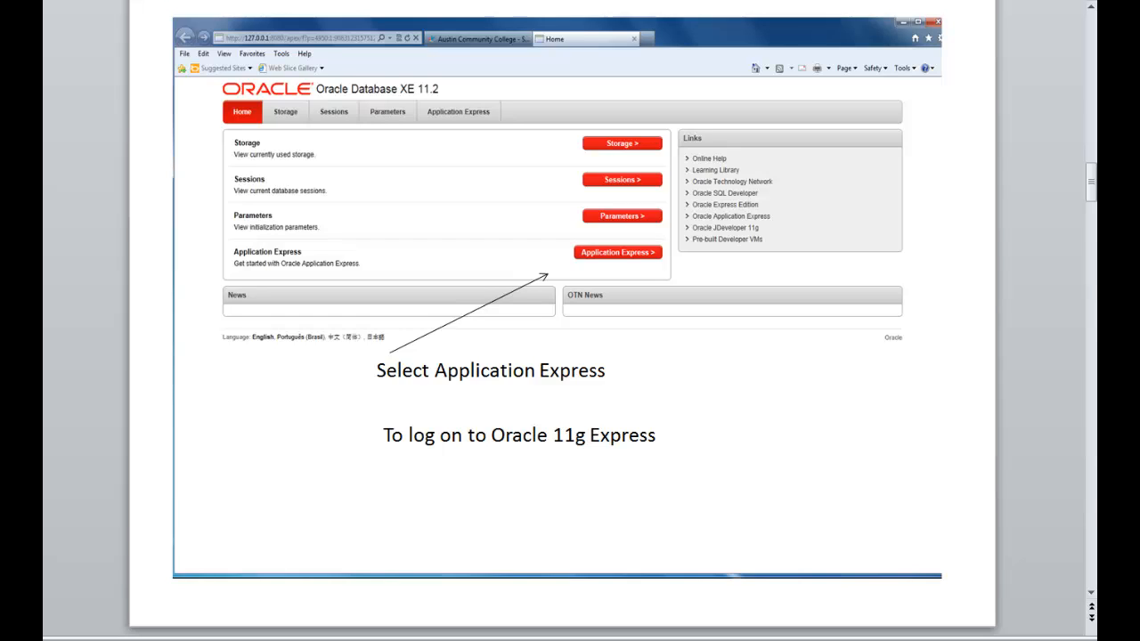
Step: Move past the password login page to the Create Application Express Workspace screenshot
click(617, 252)
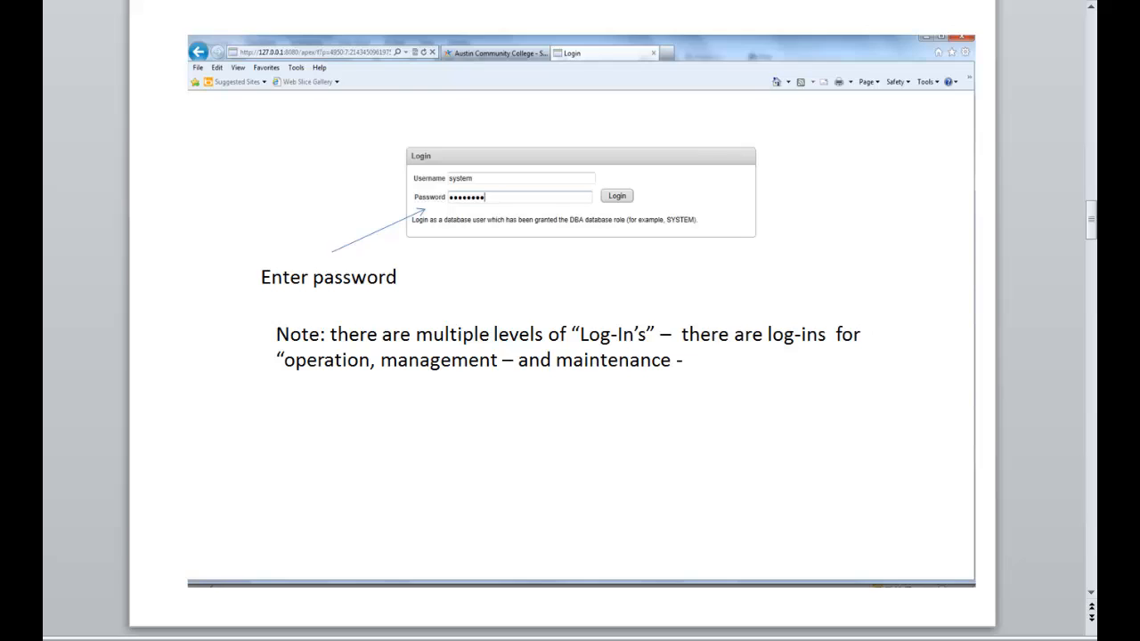
click(617, 195)
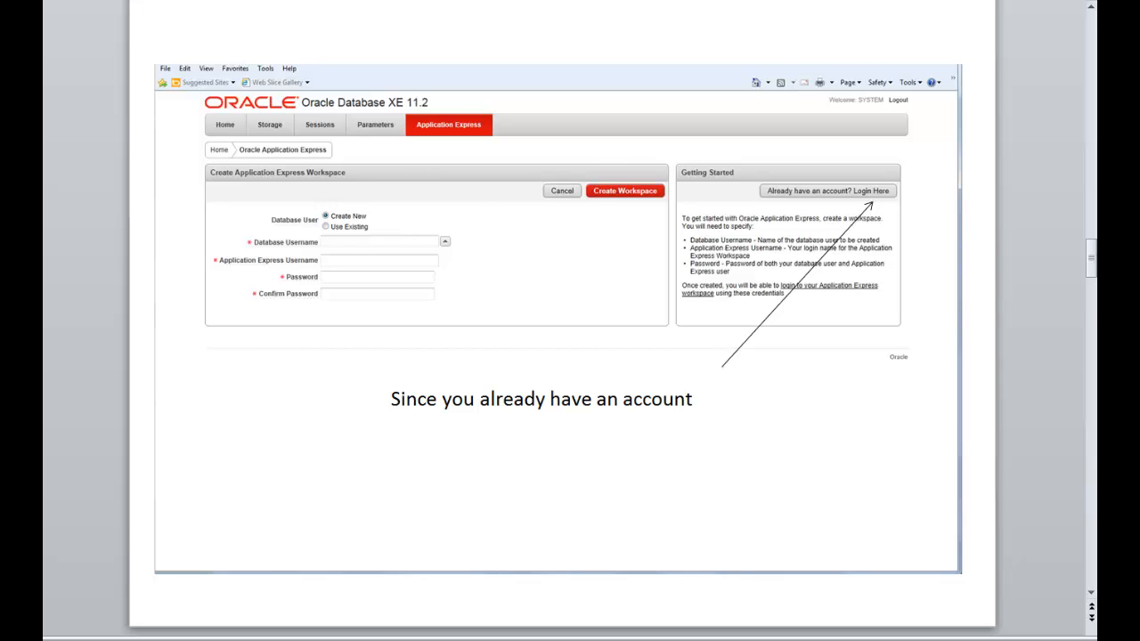
Step: Advance to the Application Express workspace login screenshot captioned 'Enter workspace'
click(826, 190)
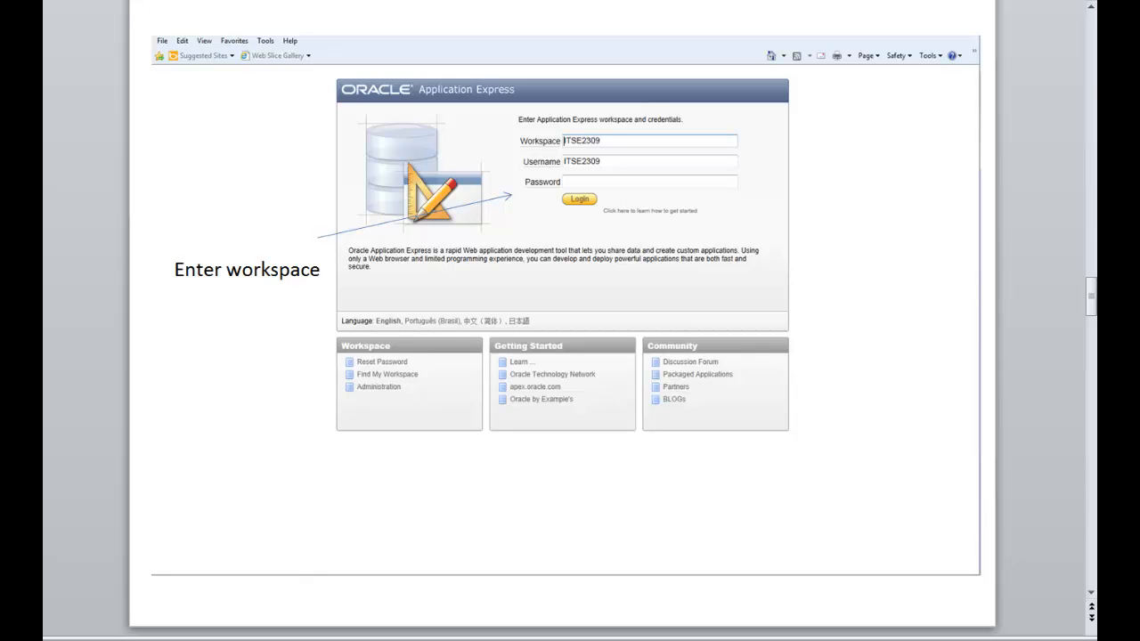
Step: Move past the workspace home page to the SQL Workshop recently-created-tables screenshot
click(579, 199)
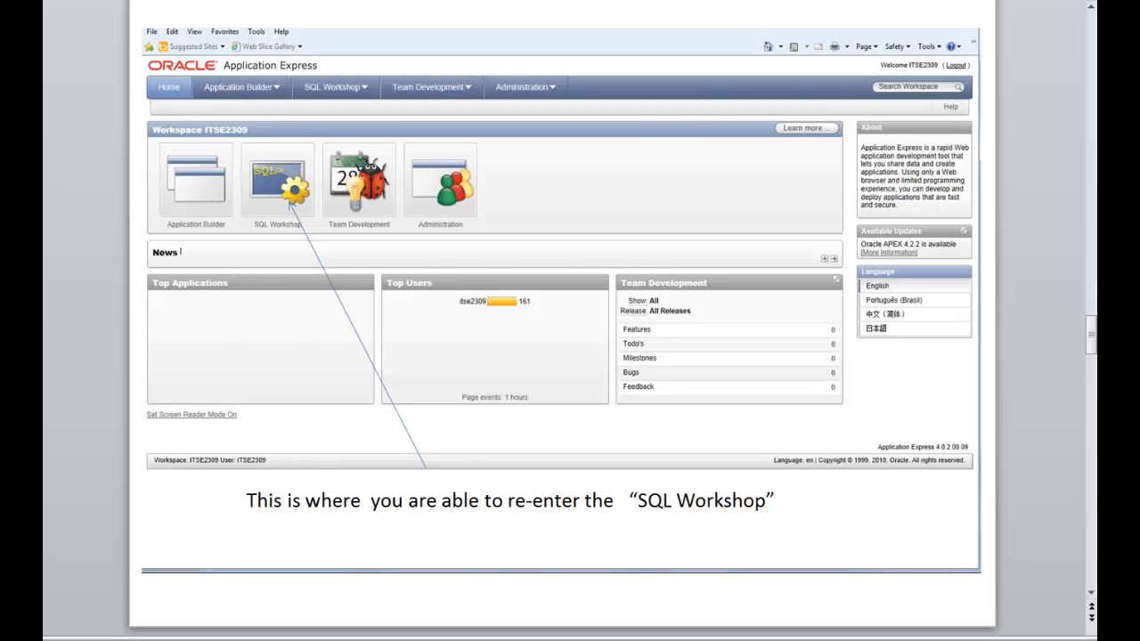
click(277, 178)
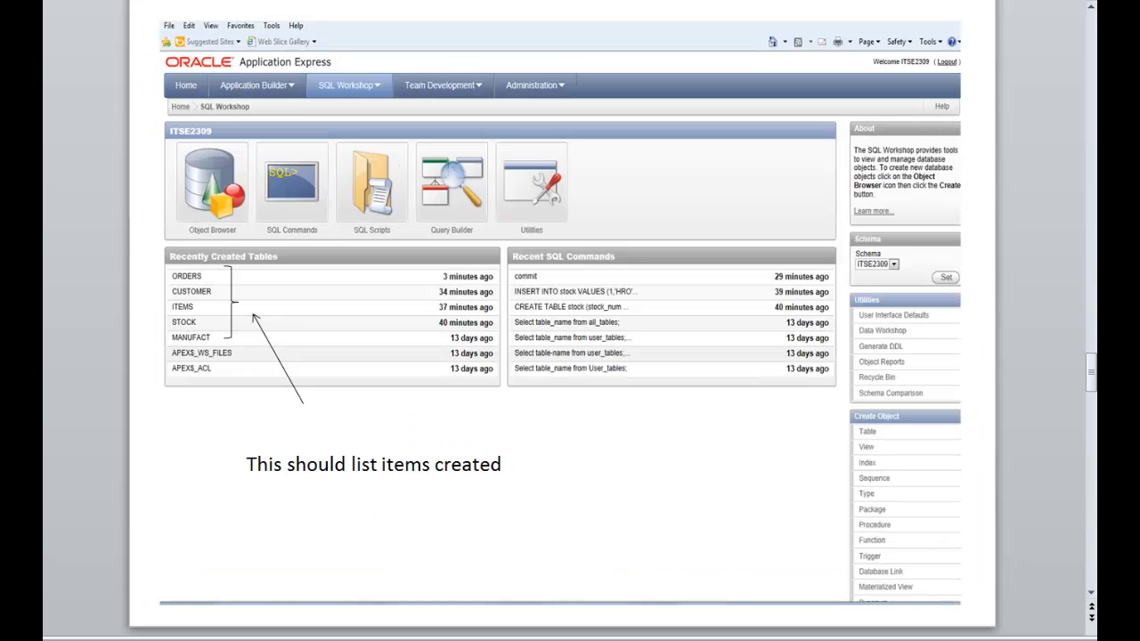